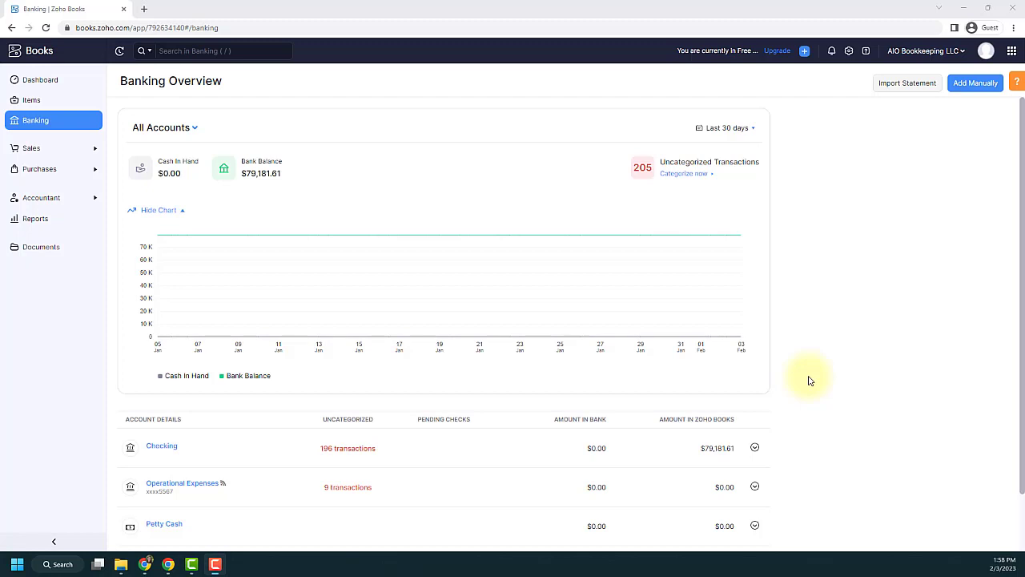
{"action": "mouse_move", "coordinate": [833, 384]}
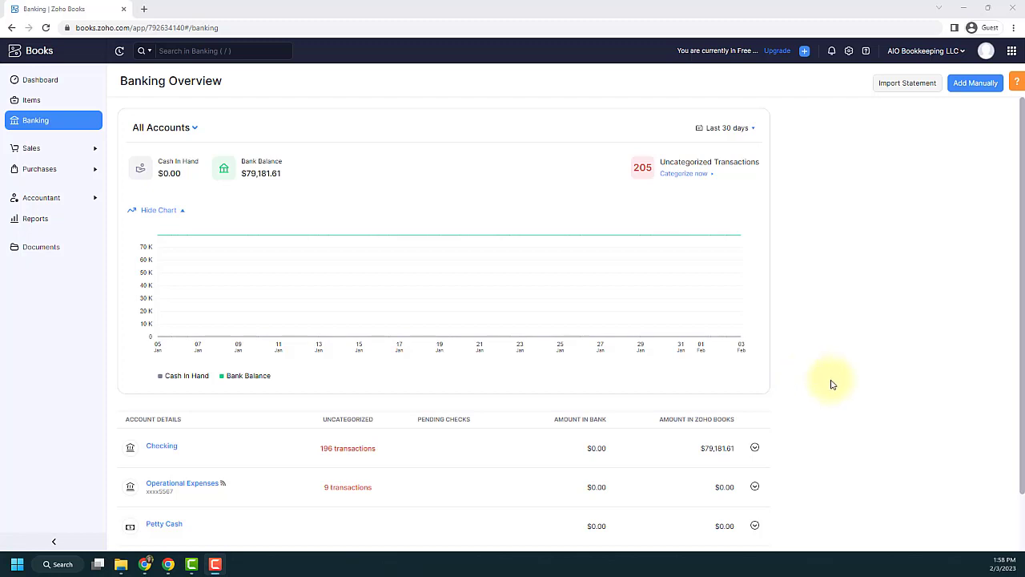
Show the Checking account's 196 uncategorized transactions from the Banking Overview.
{"action": "left_click", "coordinate": [348, 448]}
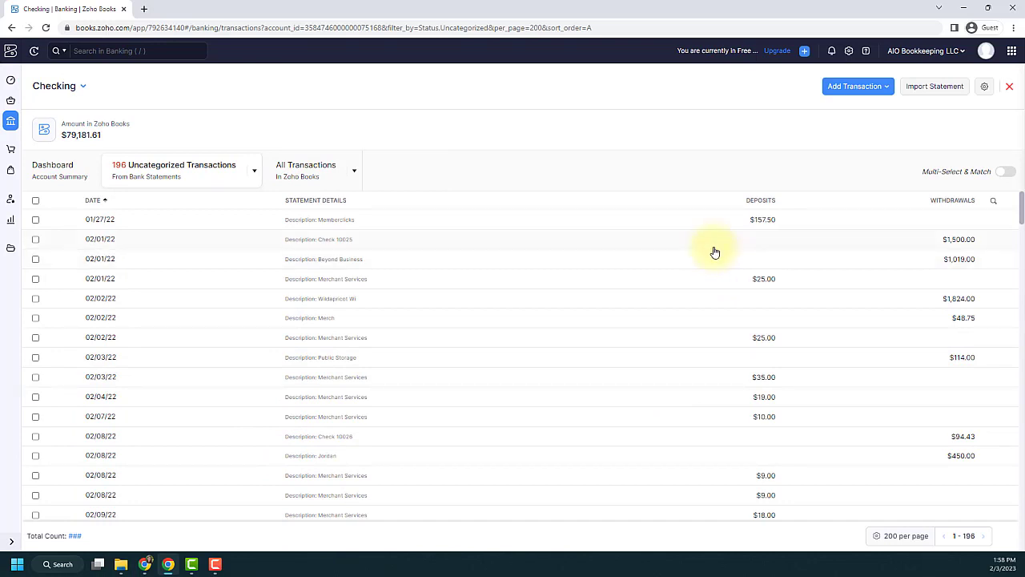
{"action": "mouse_move", "coordinate": [900, 262]}
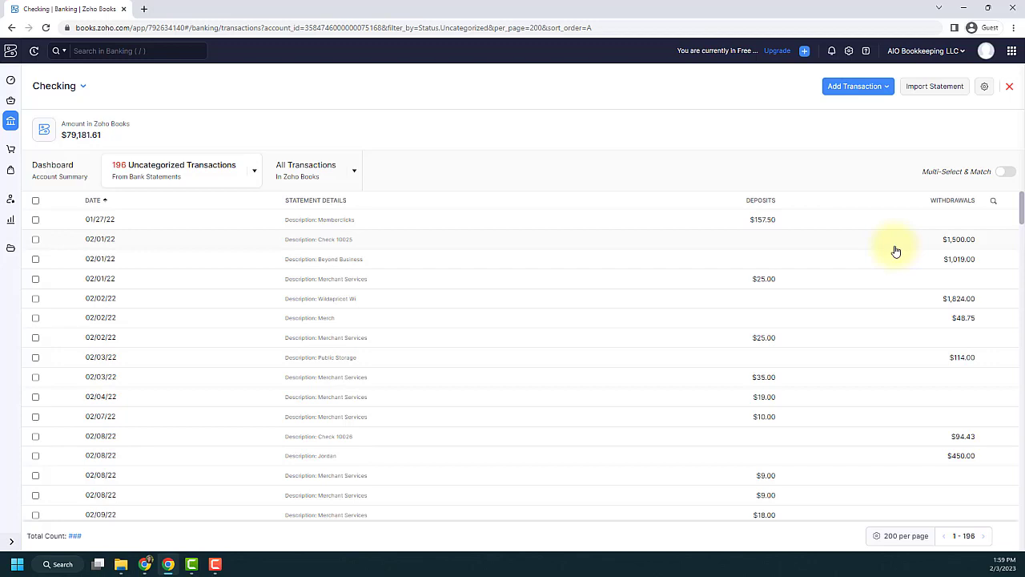
{"action": "mouse_move", "coordinate": [804, 247]}
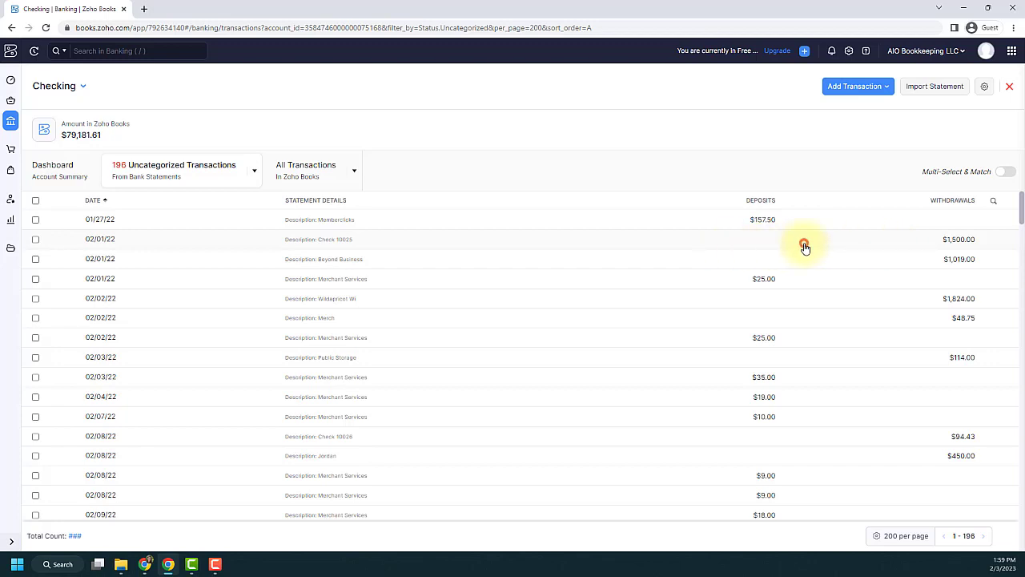
Review the $1,500.00 Check 10025 withdrawal's Match Transactions view, which lists no possible matches.
{"action": "left_click", "coordinate": [804, 243]}
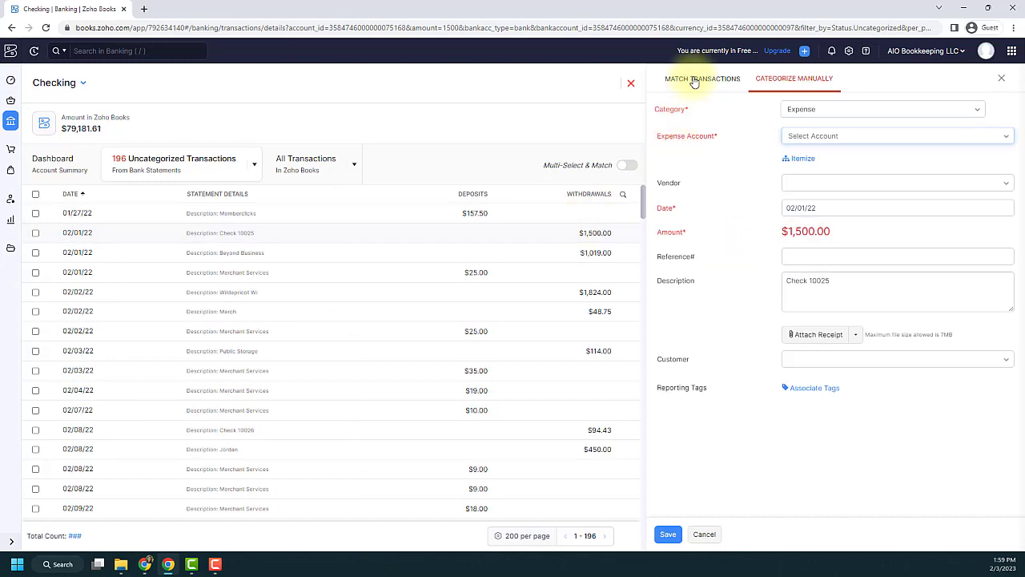
{"action": "left_click", "coordinate": [701, 79]}
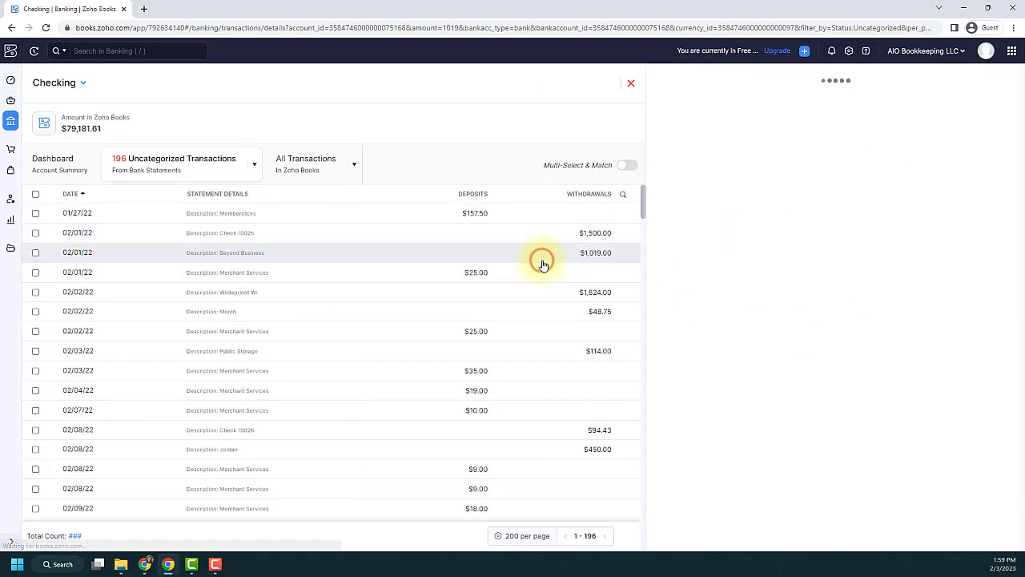
{"action": "left_click", "coordinate": [543, 253]}
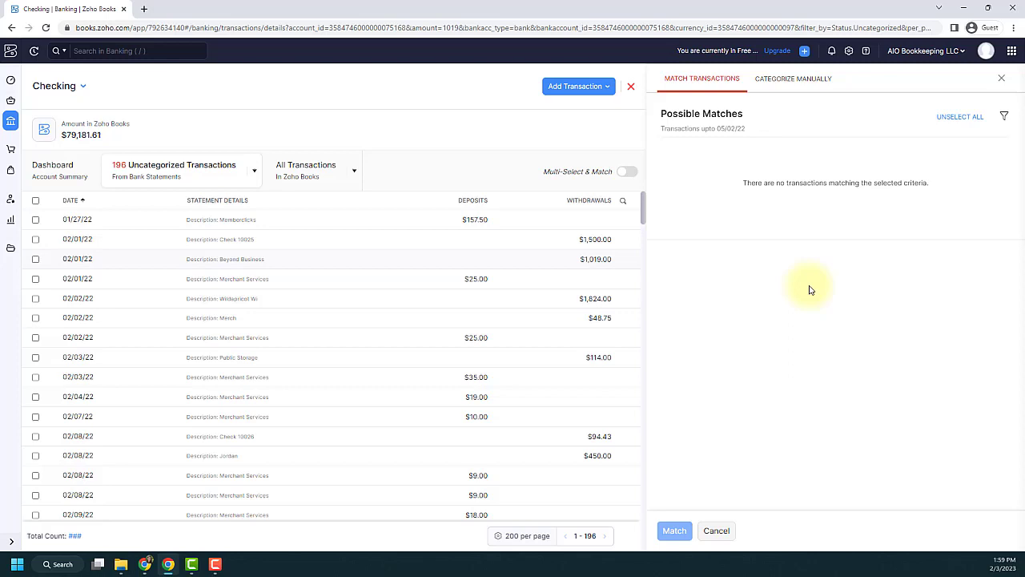
{"action": "mouse_move", "coordinate": [557, 176]}
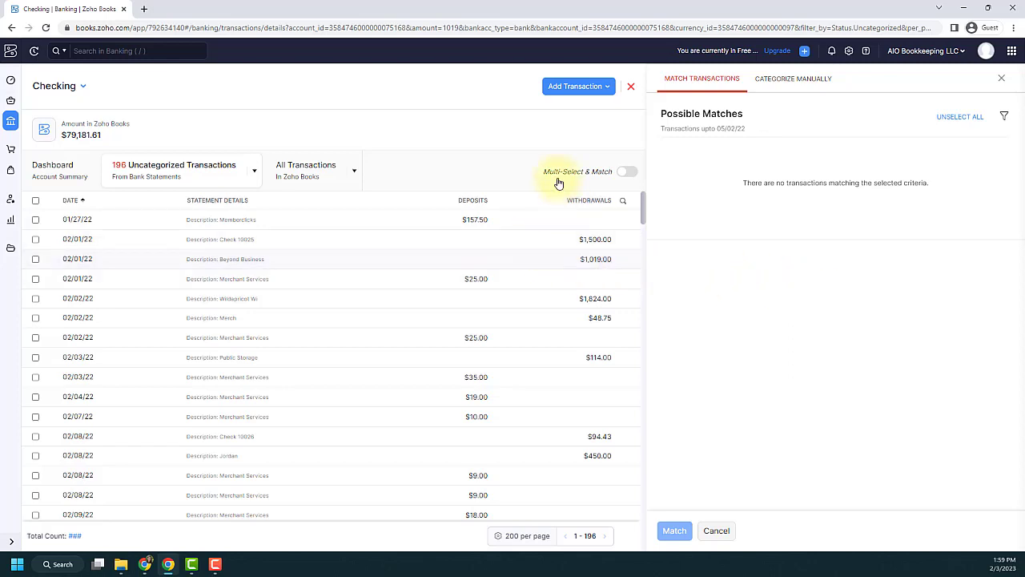
{"action": "mouse_move", "coordinate": [599, 183]}
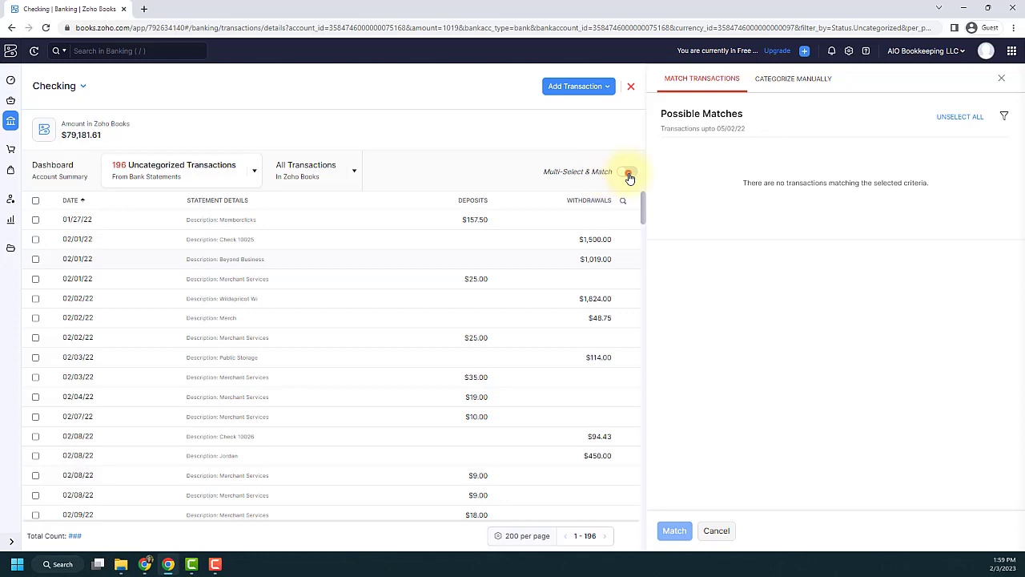
Enable Multi-Select & Match and select the $1,500.00 and $1,019.00 withdrawals, totaling $2,519.00.
{"action": "left_click", "coordinate": [628, 172]}
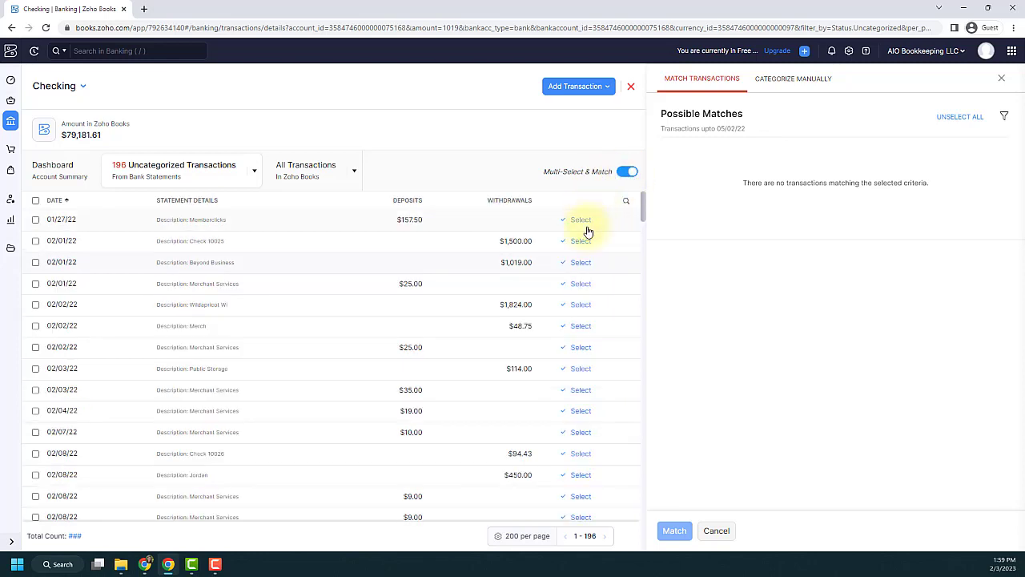
{"action": "mouse_move", "coordinate": [586, 262]}
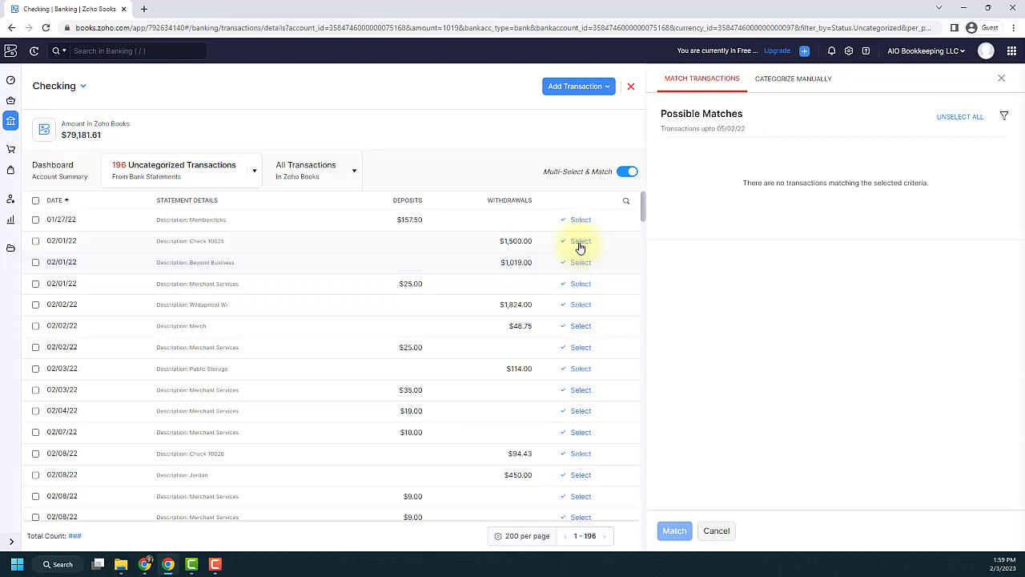
{"action": "left_click", "coordinate": [580, 240]}
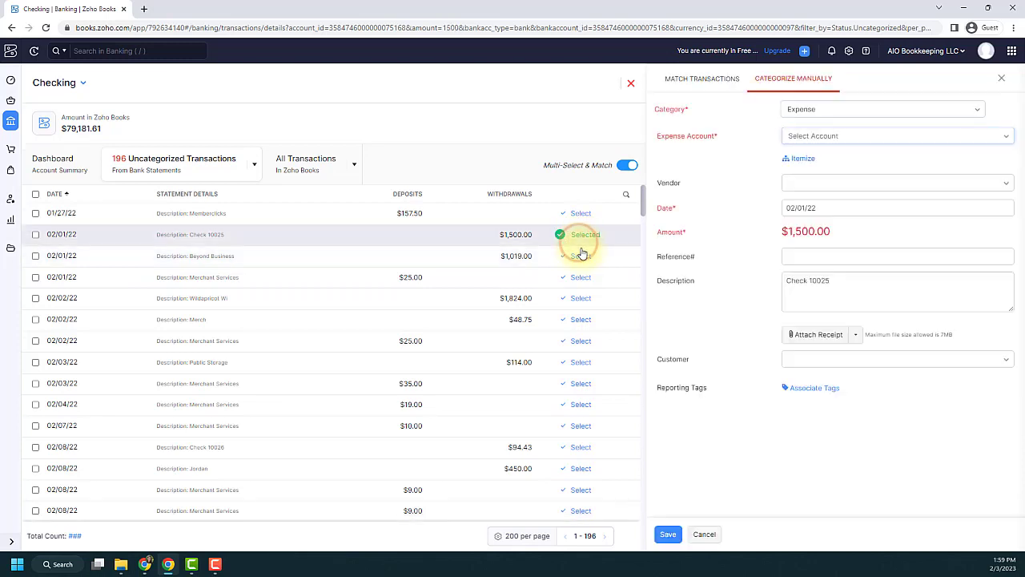
{"action": "left_click", "coordinate": [580, 256]}
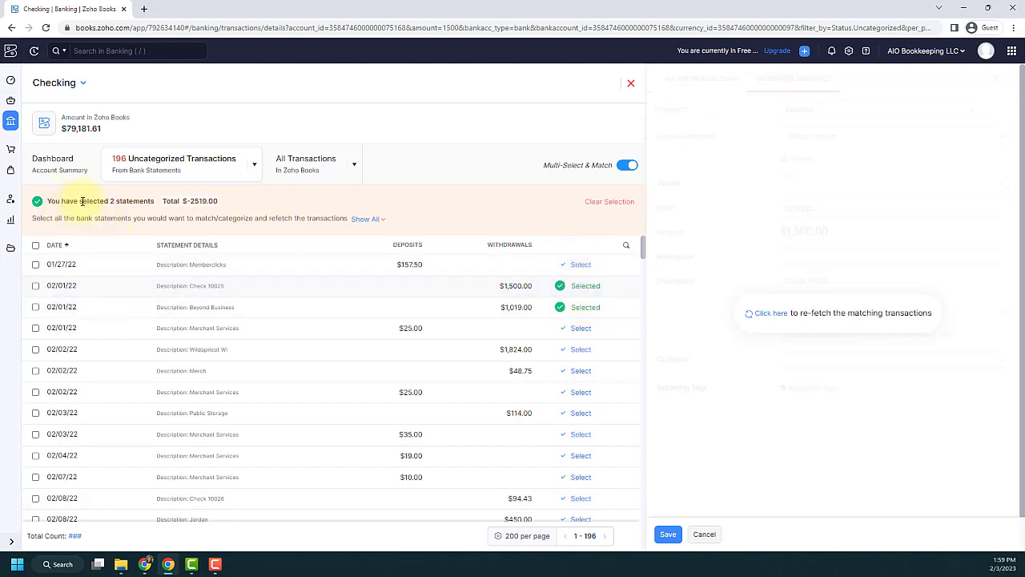
{"action": "mouse_move", "coordinate": [793, 207]}
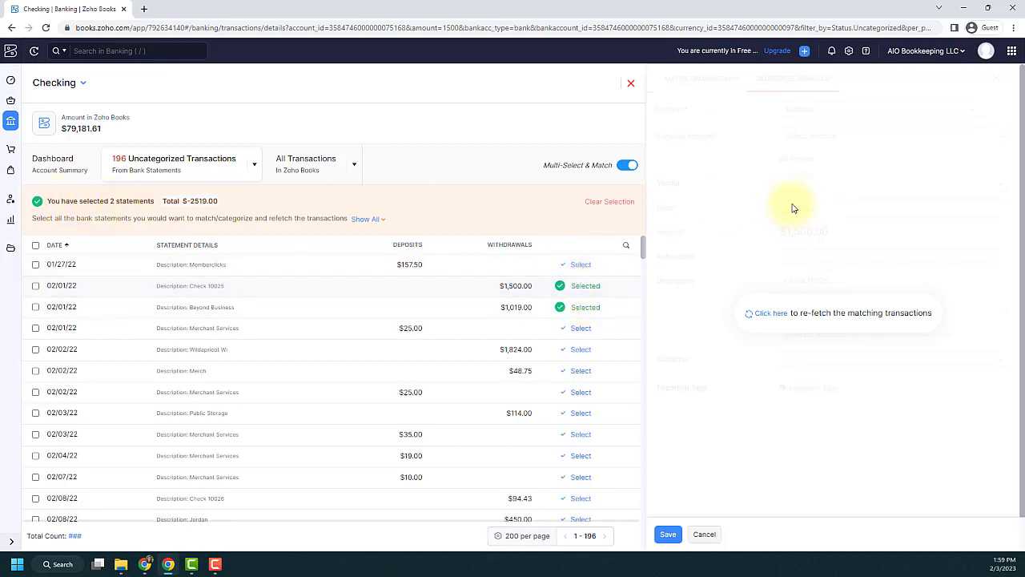
{"action": "mouse_move", "coordinate": [910, 299]}
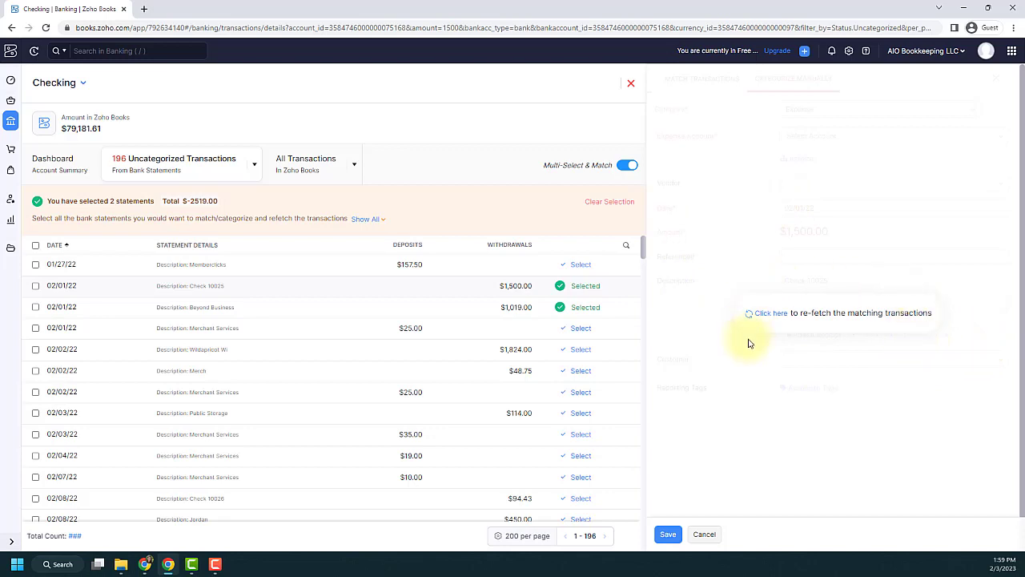
{"action": "mouse_move", "coordinate": [767, 318]}
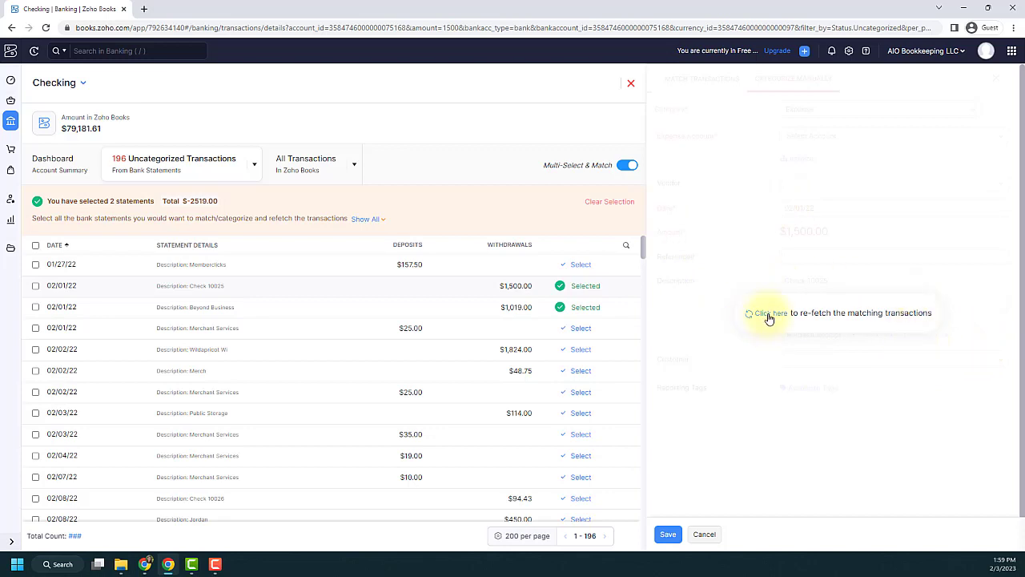
Re-fetch matches for the $2,519.00 total and match both withdrawals to the $2,519.00 expense.
{"action": "left_click", "coordinate": [771, 312]}
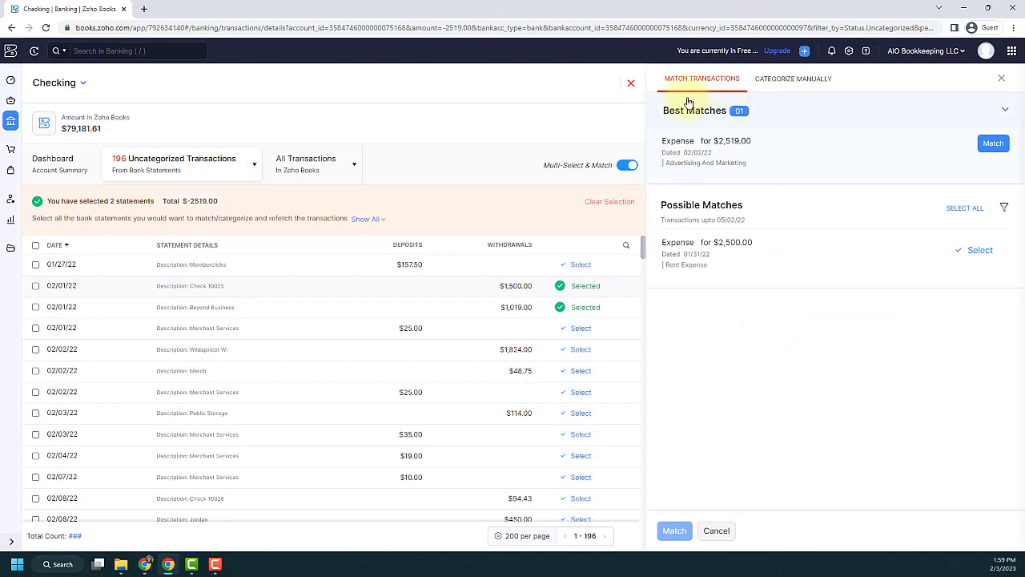
{"action": "mouse_move", "coordinate": [764, 118]}
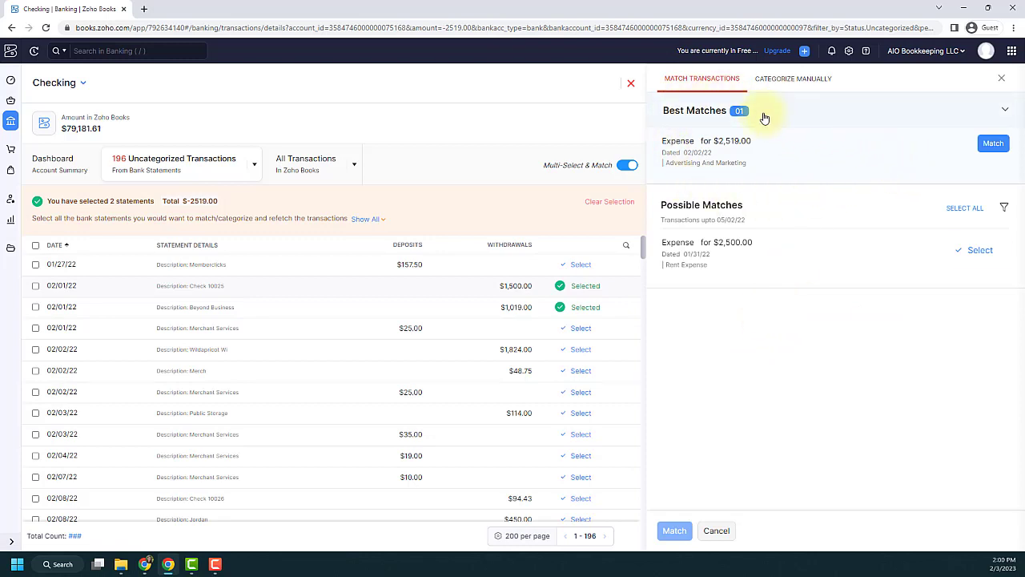
{"action": "mouse_move", "coordinate": [721, 152]}
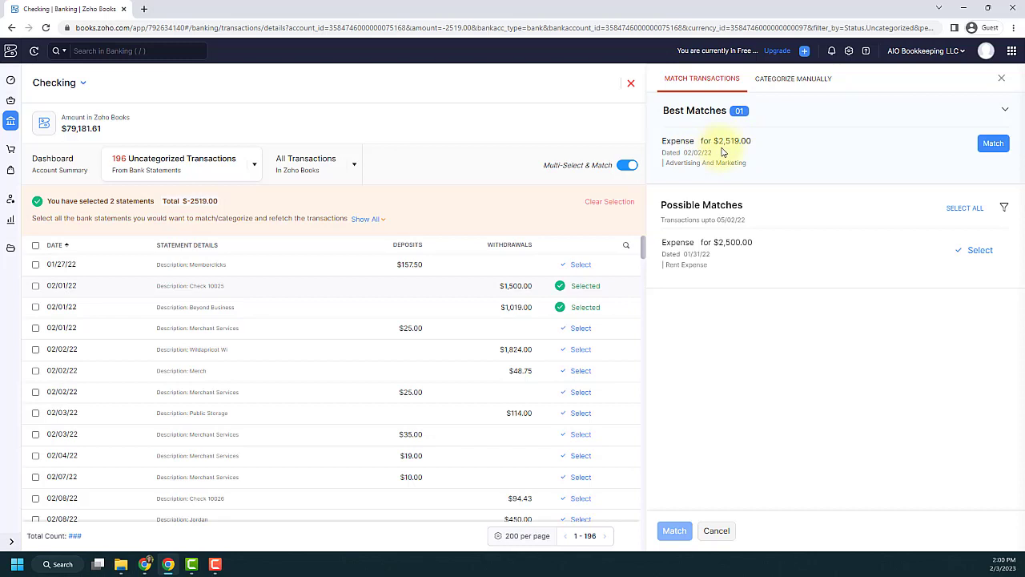
{"action": "mouse_move", "coordinate": [545, 303]}
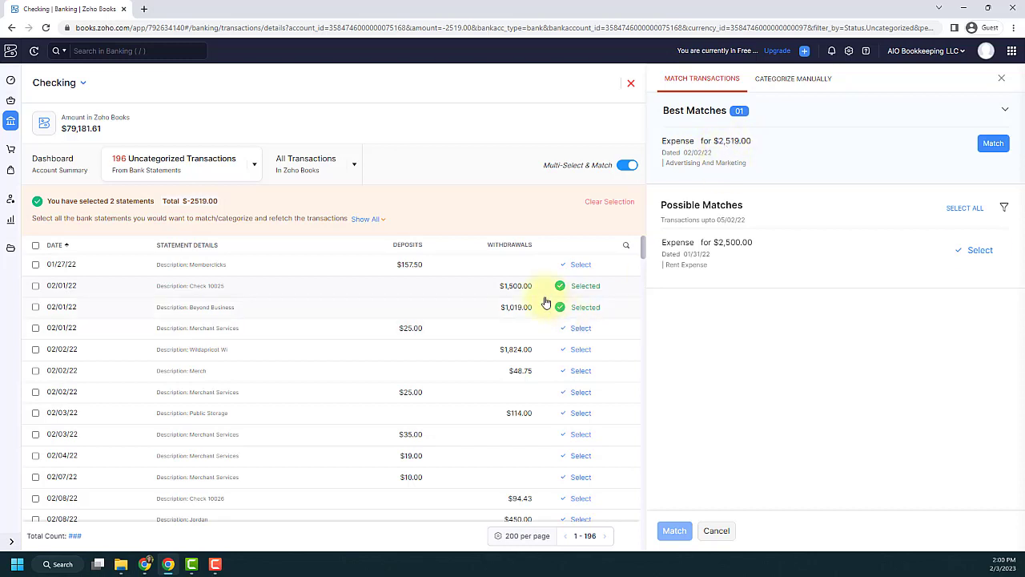
{"action": "mouse_move", "coordinate": [928, 128]}
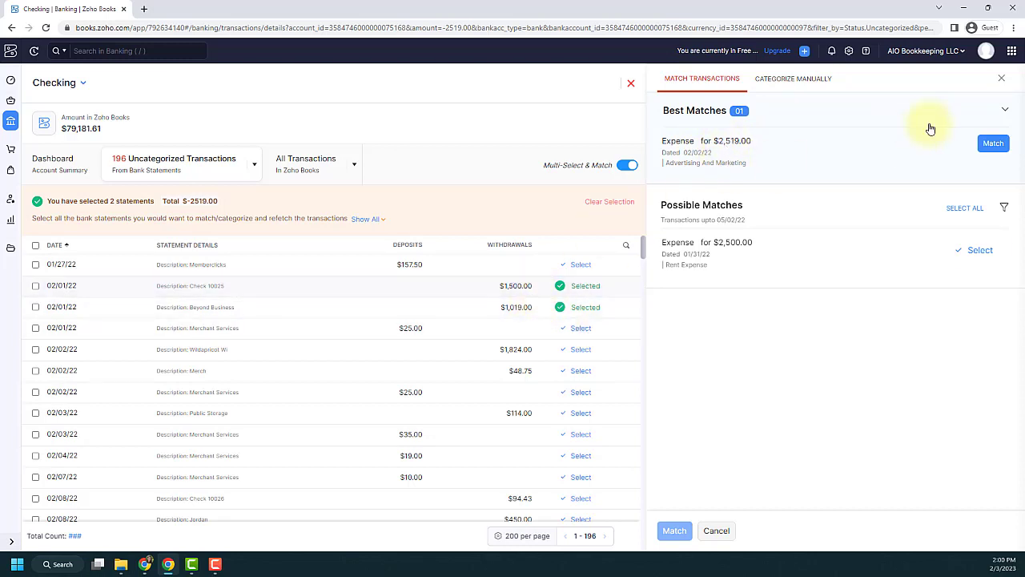
{"action": "mouse_move", "coordinate": [993, 144]}
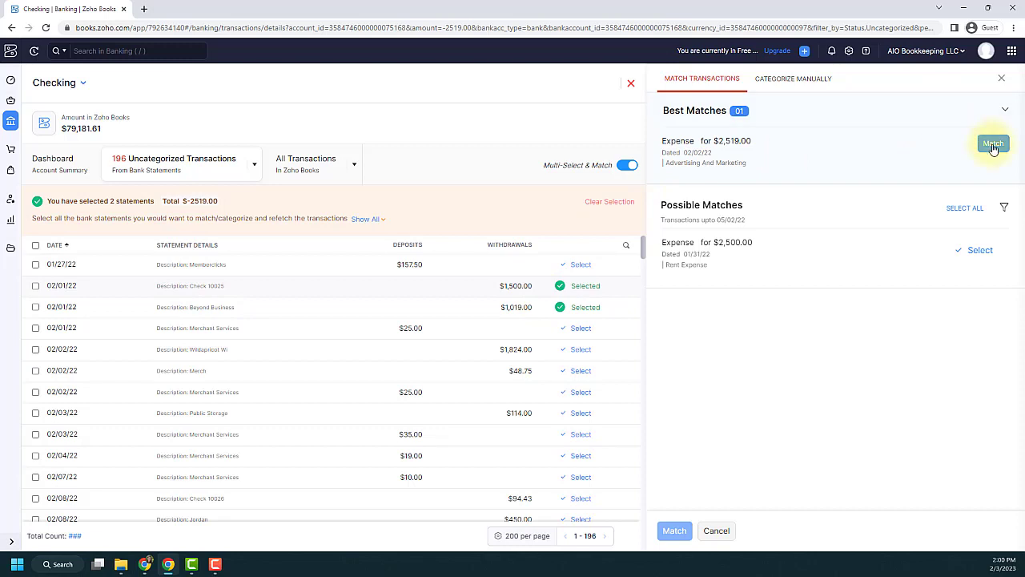
{"action": "left_click", "coordinate": [993, 144]}
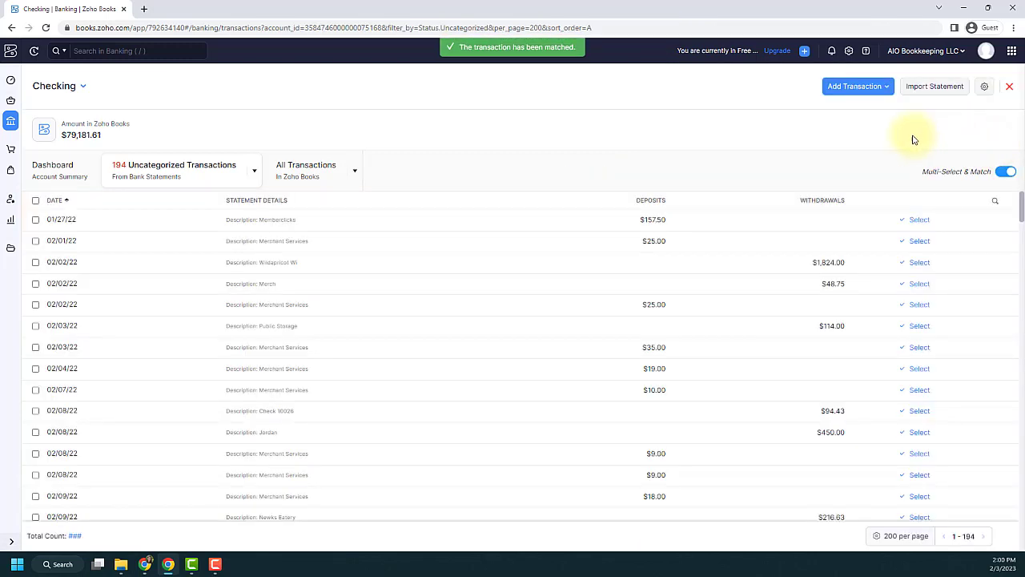